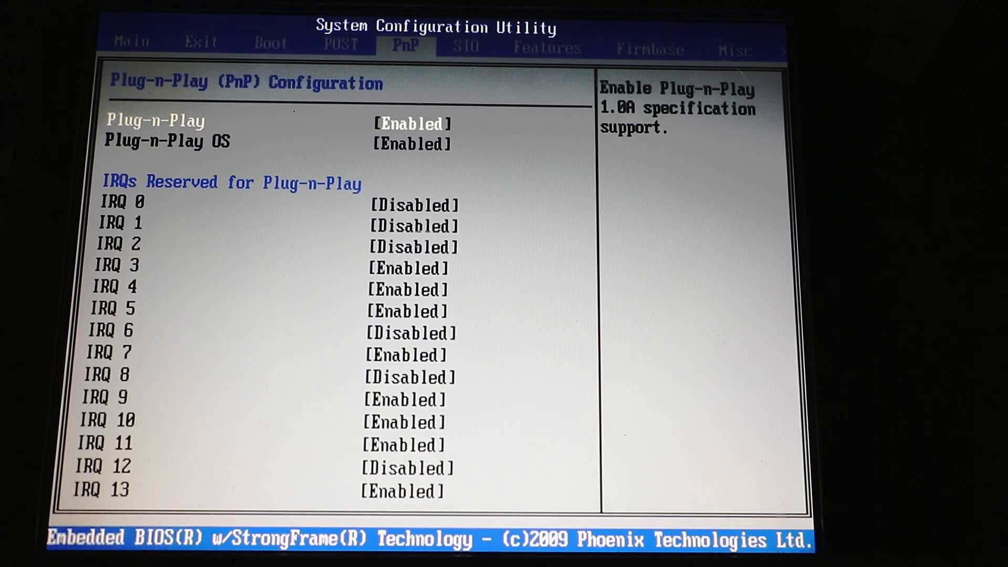
scroll("down", 3)
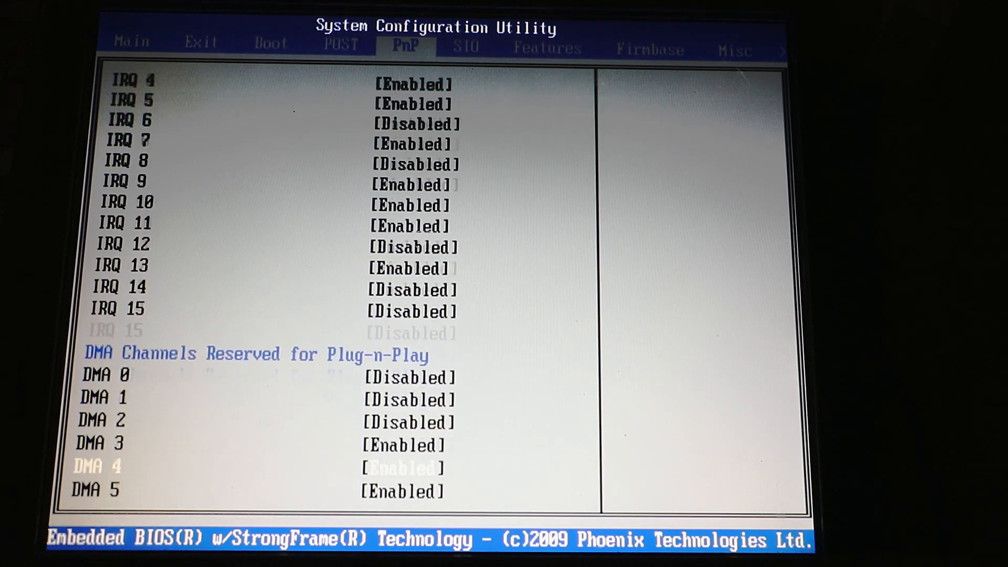